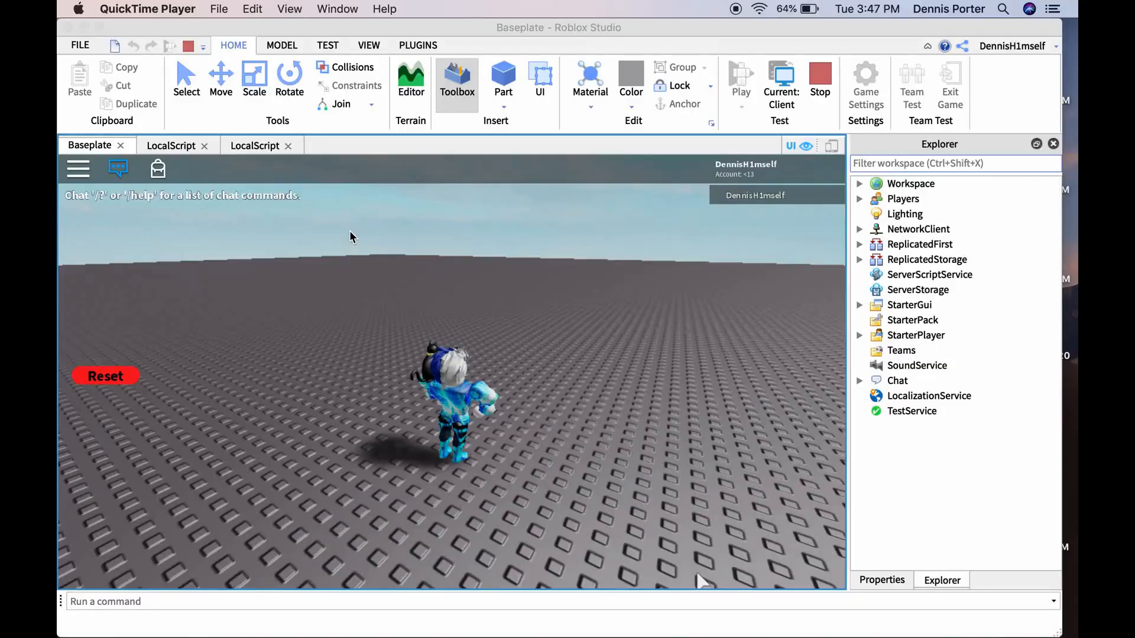
Use the in-game red Reset button to kill the character during the play test
click(520, 283)
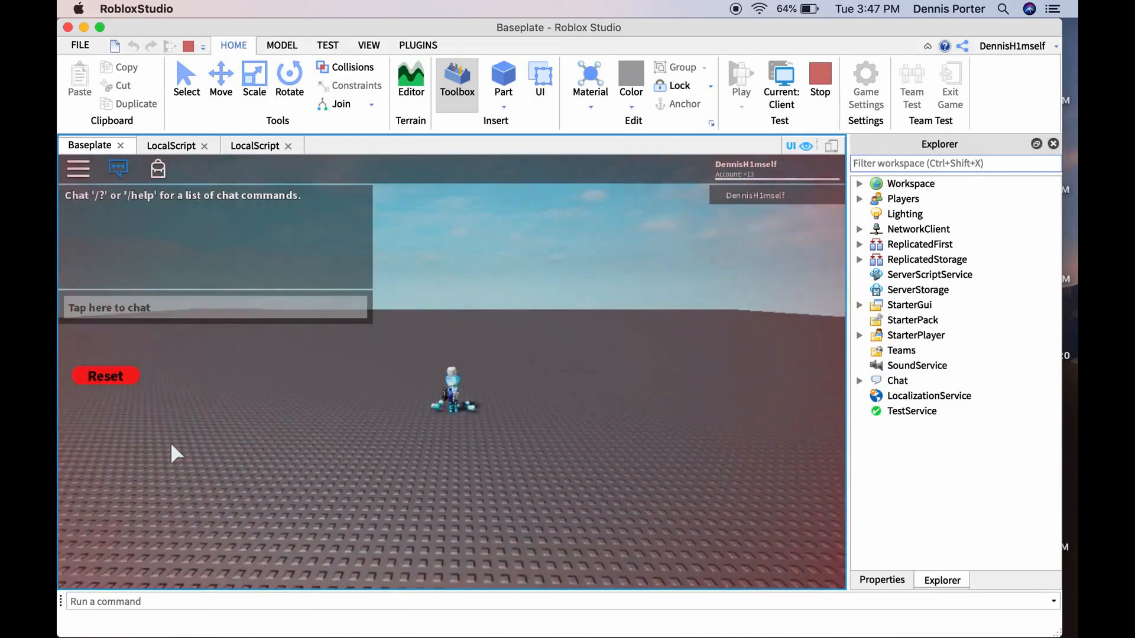
mouse_move(820, 83)
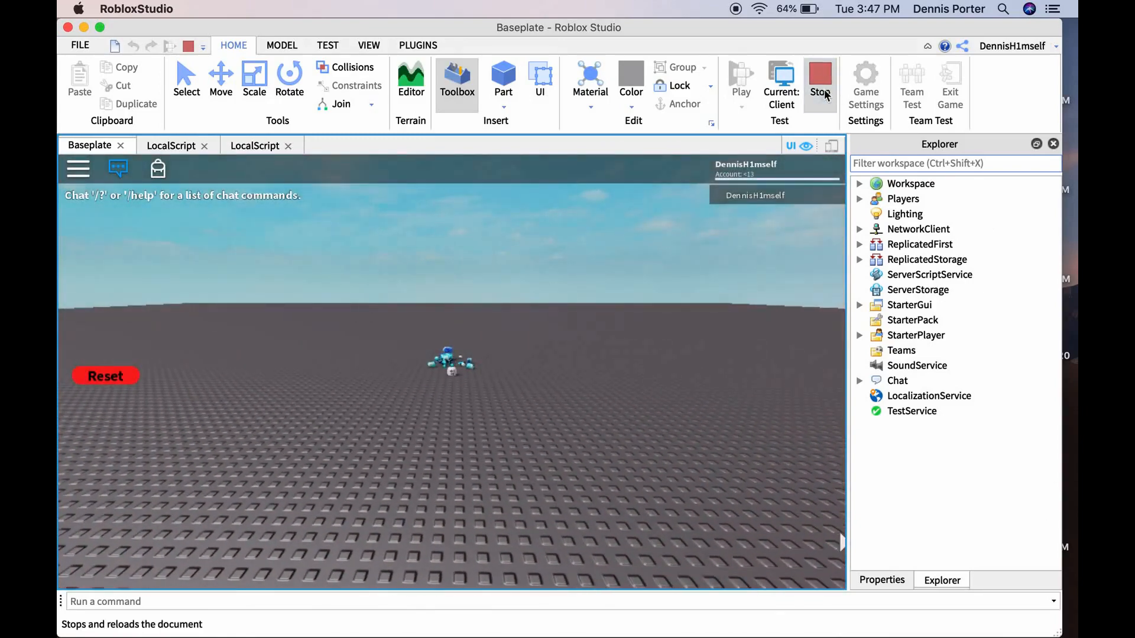
Stop the play test and add a ScreenGui named ResetGui under StarterGui
click(819, 78)
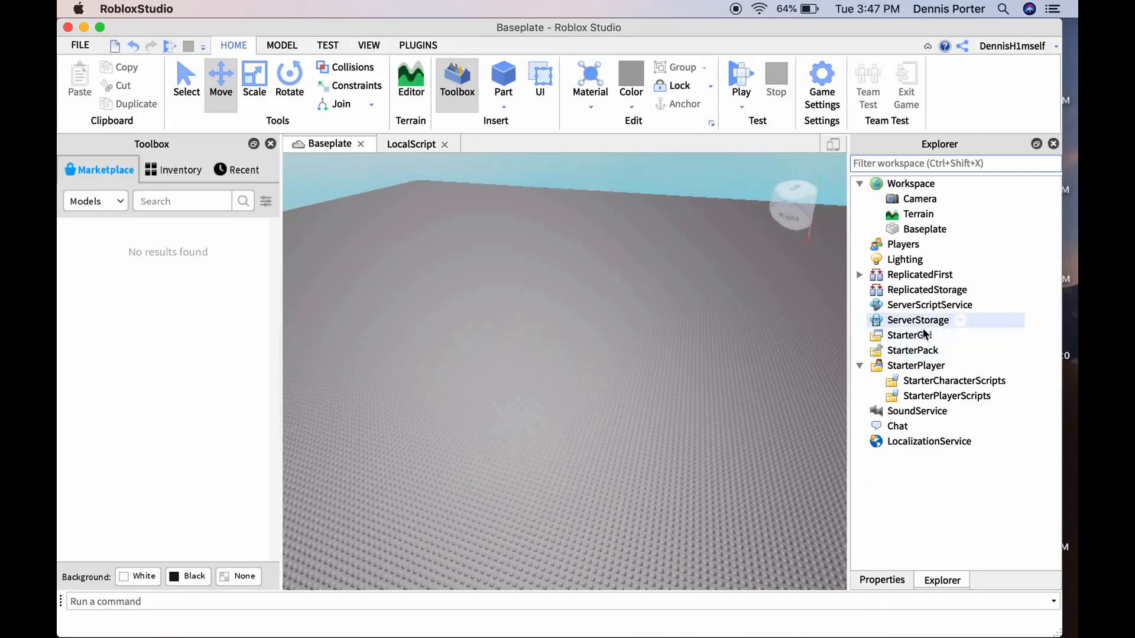
click(944, 335)
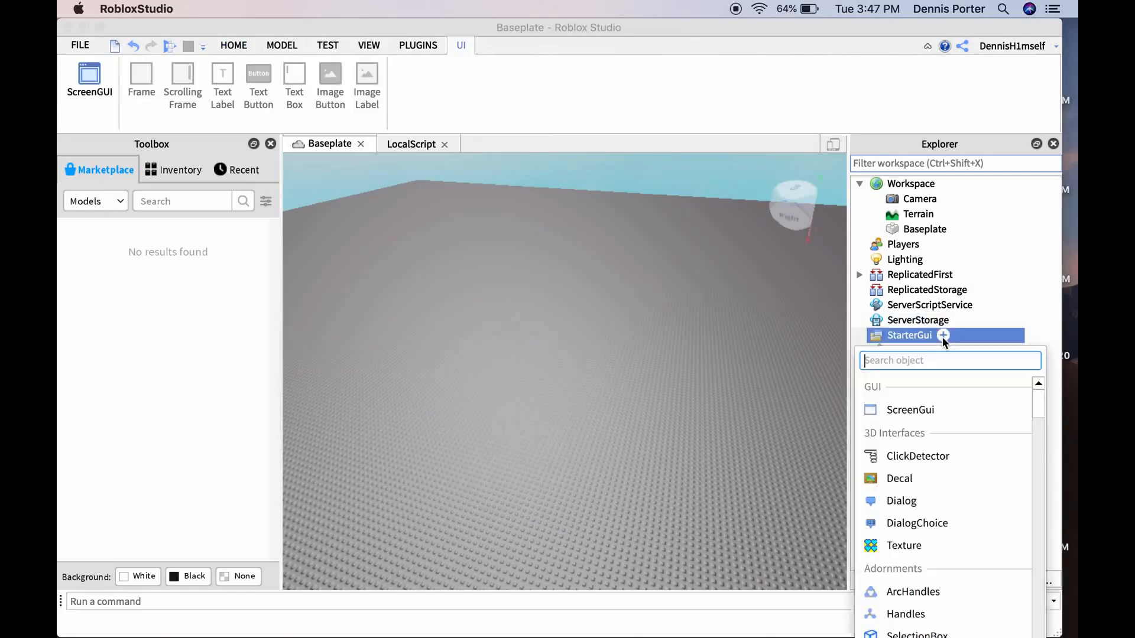
click(910, 410)
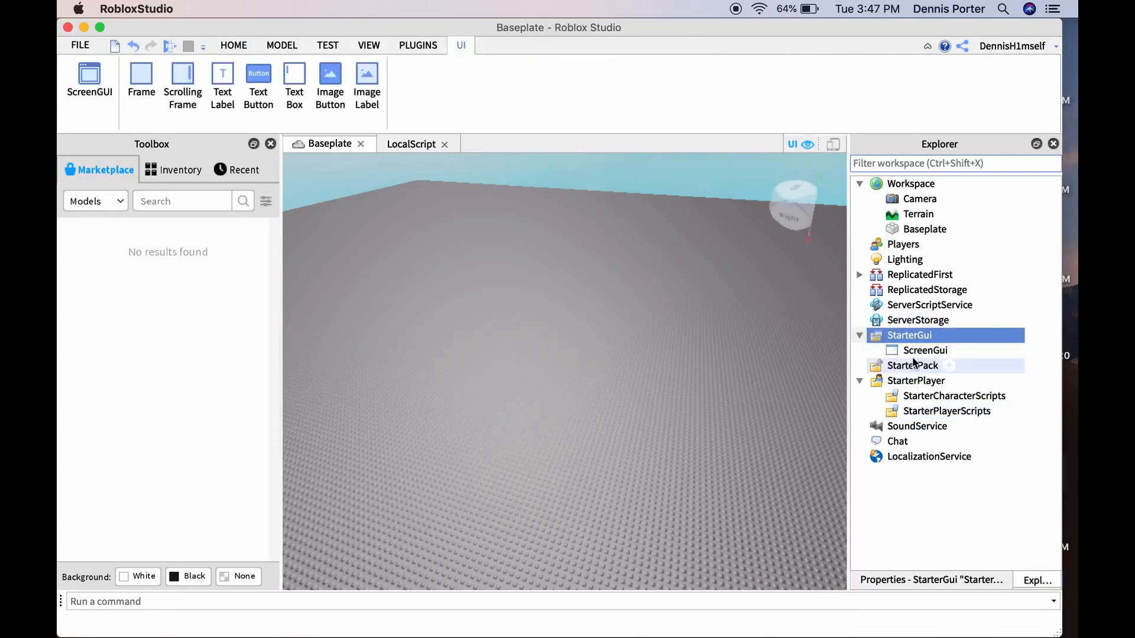
double_click(925, 351)
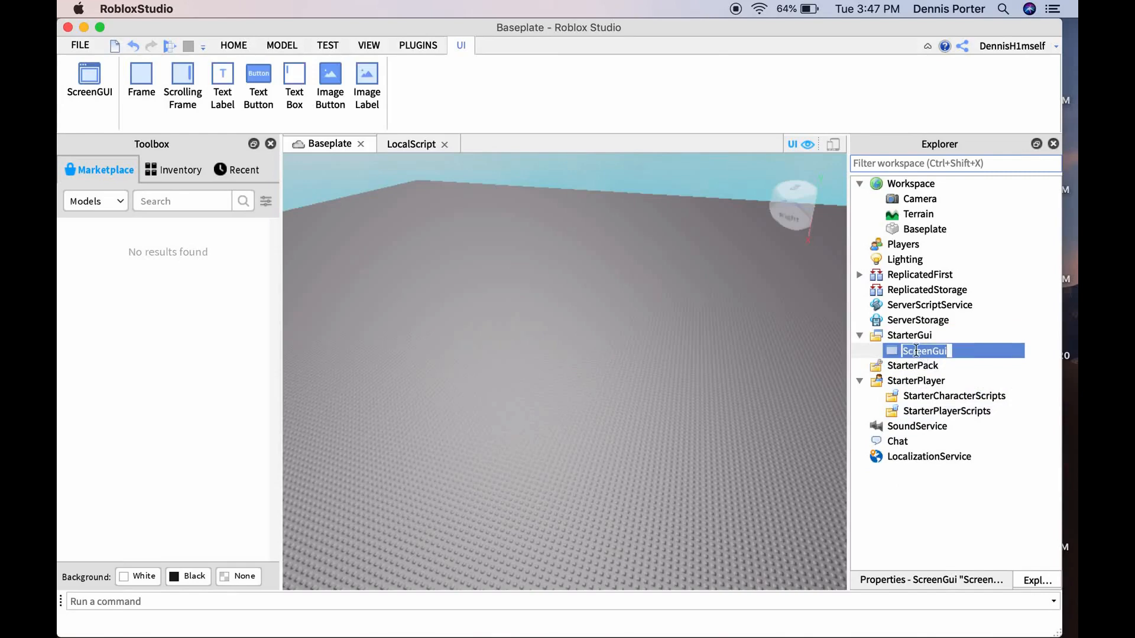
text(Reset)
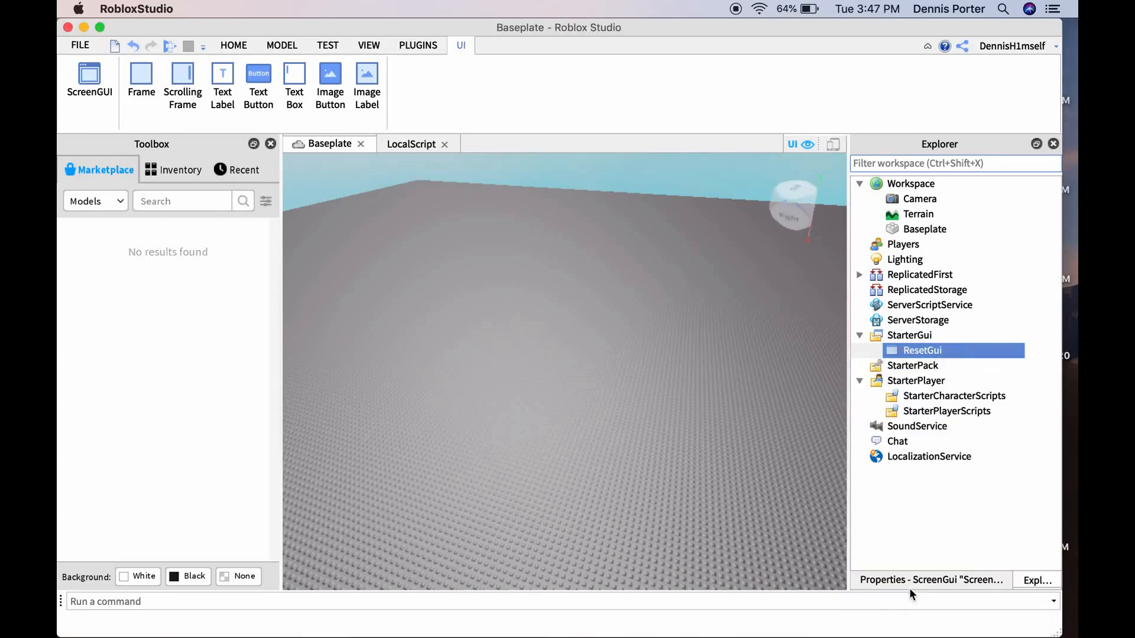
Add a TextButton to ResetGui with a red (252, 0, 19) background colour
click(258, 87)
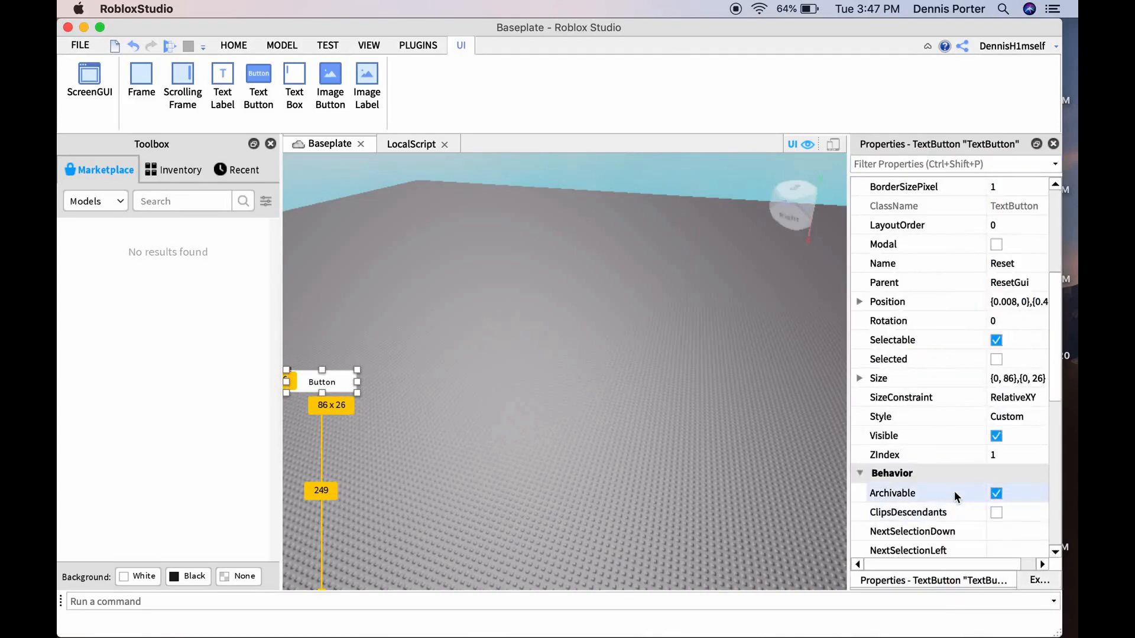
click(996, 359)
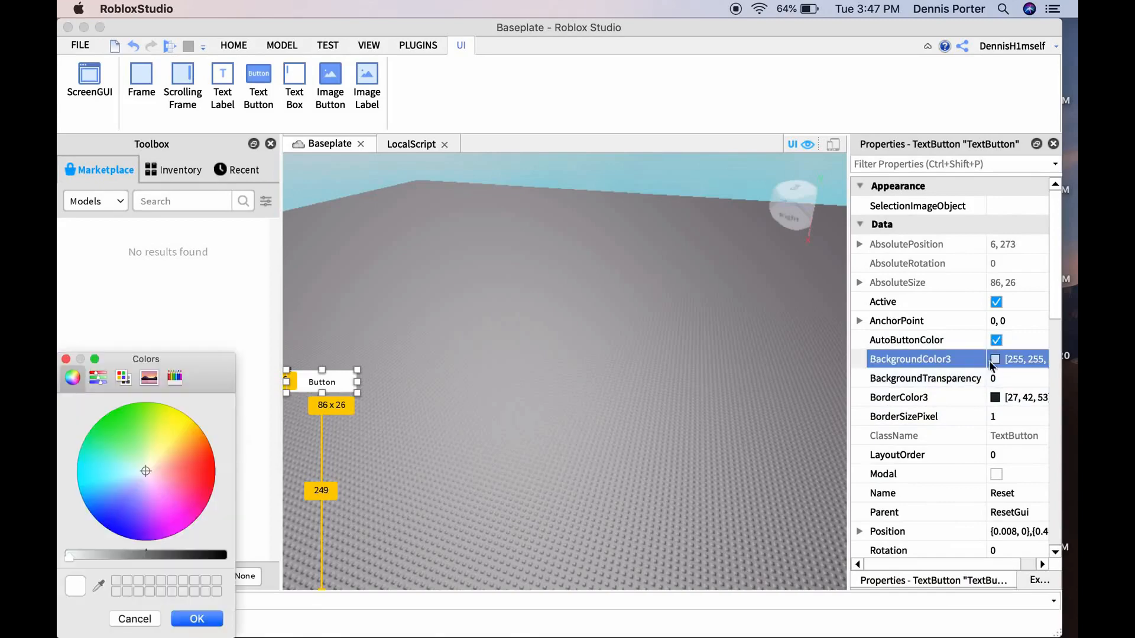
click(194, 464)
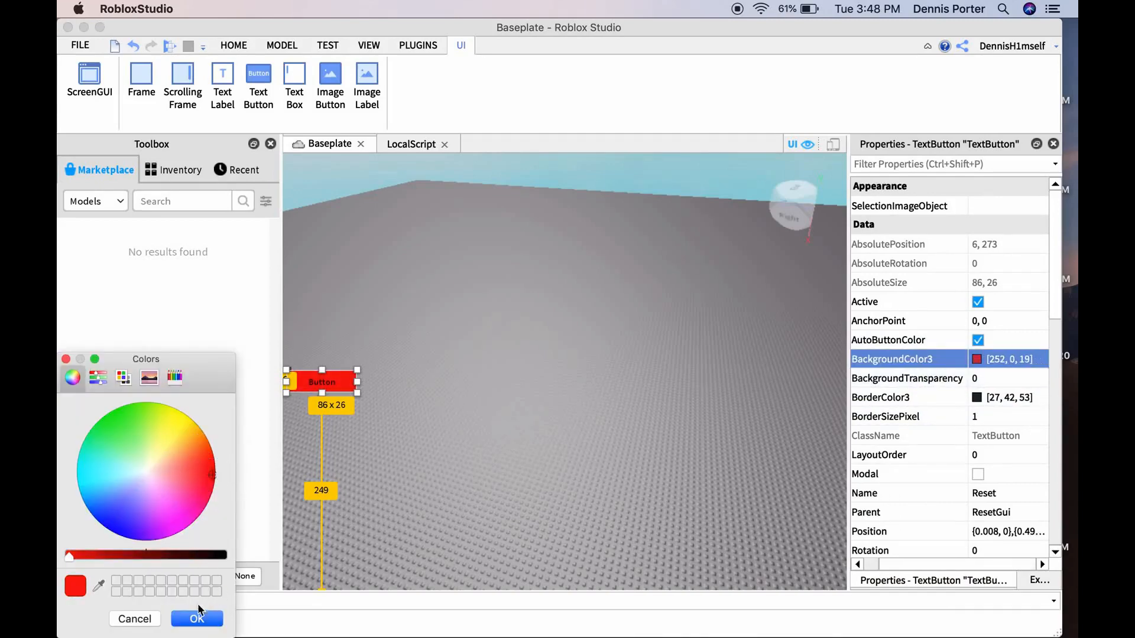
click(196, 619)
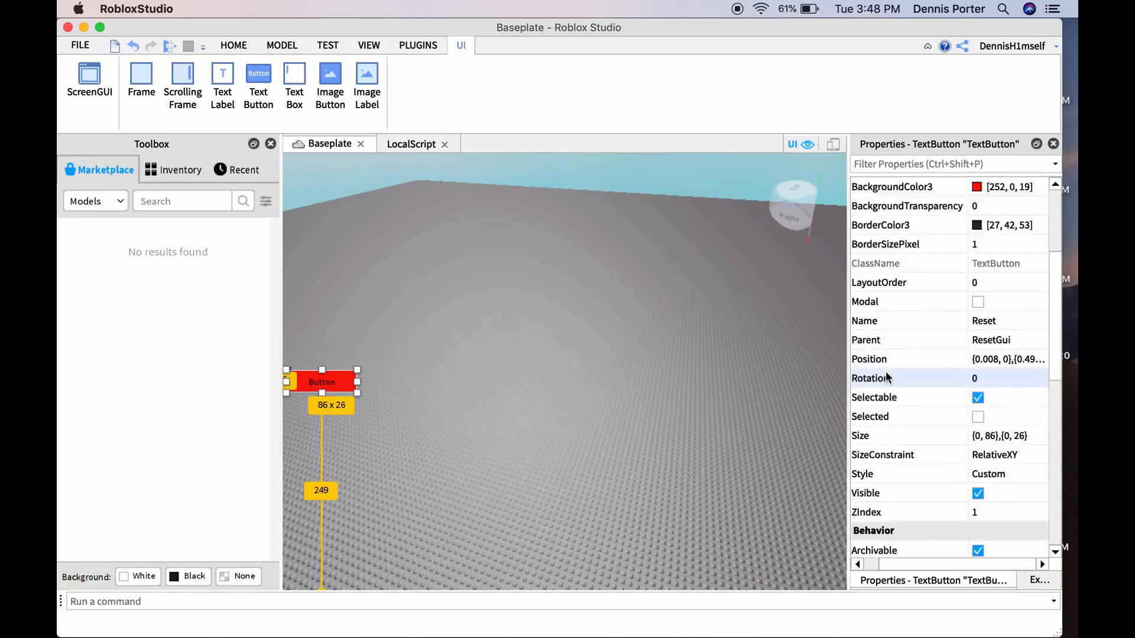
Label the button 'Reset' and enable TextScaled so the text fills the button
scroll(down, 3)
text(R)
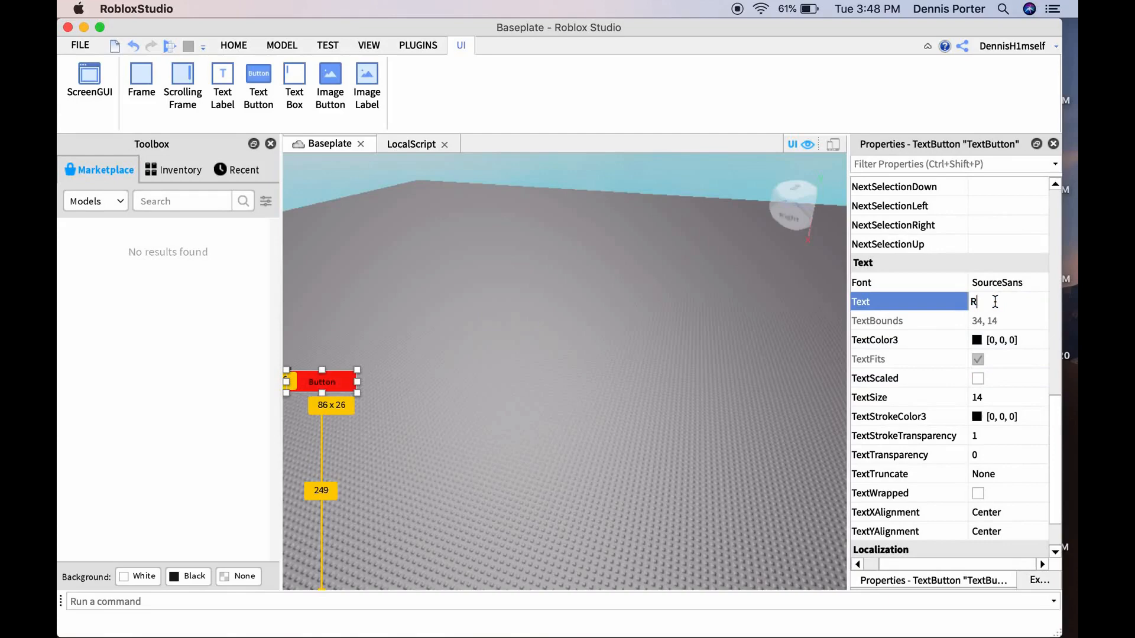
text(eset)
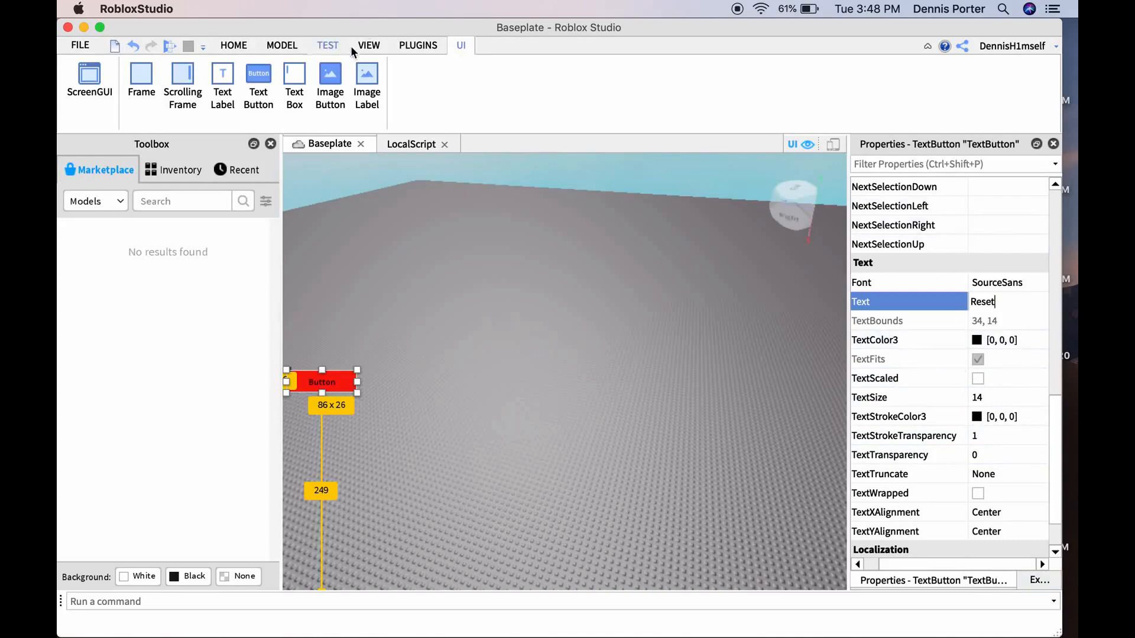
click(368, 45)
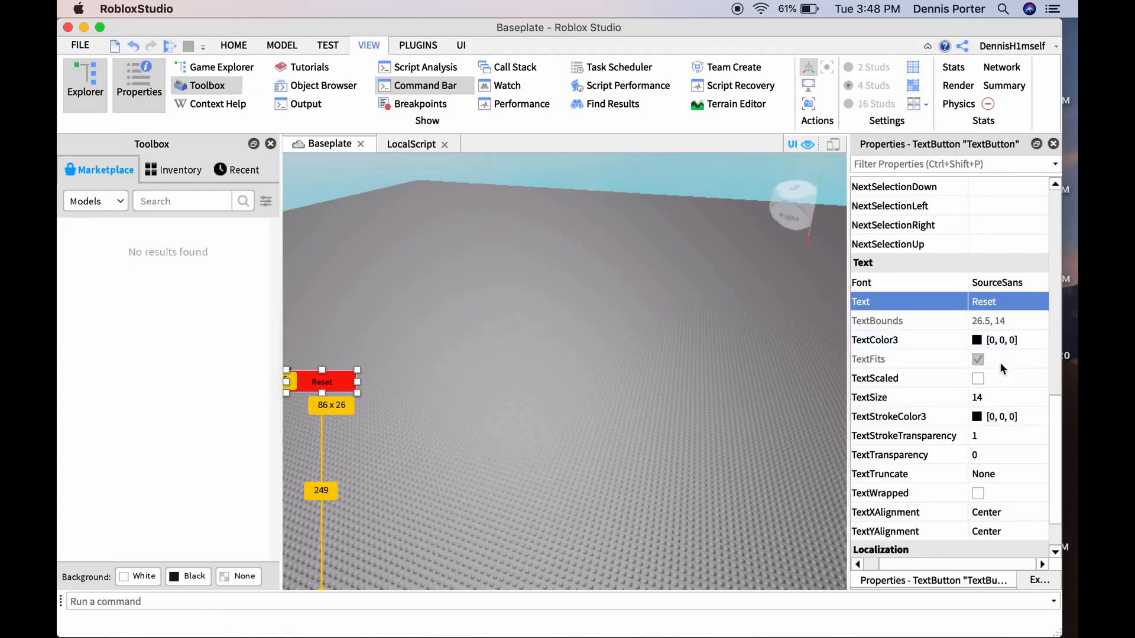
click(978, 378)
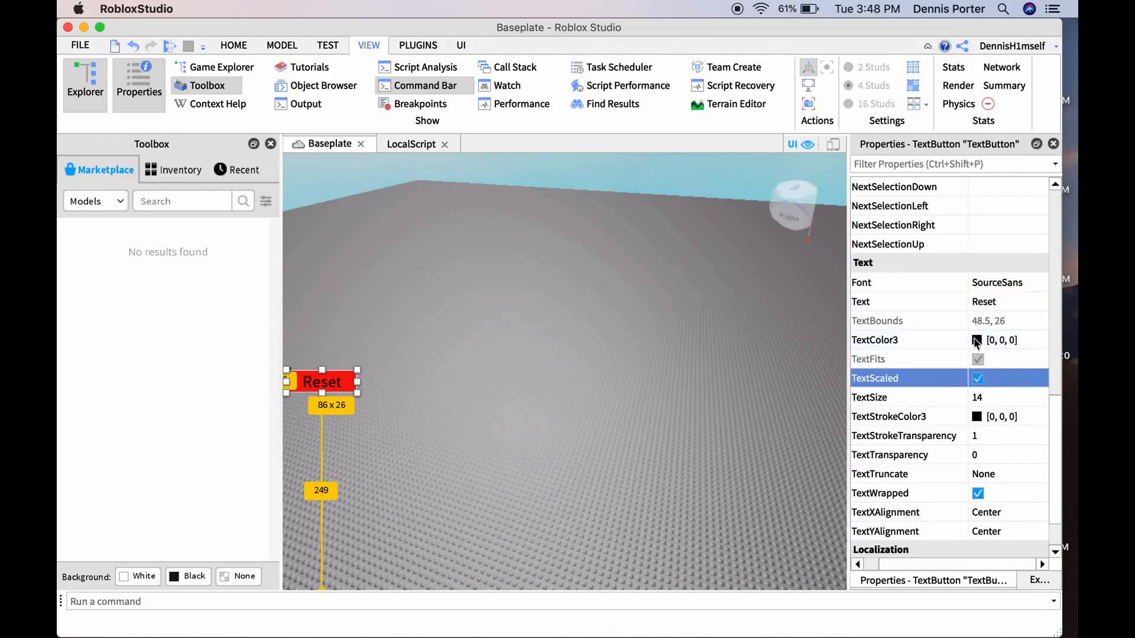
Make the label text white and set its font to SourceSansBold
click(977, 339)
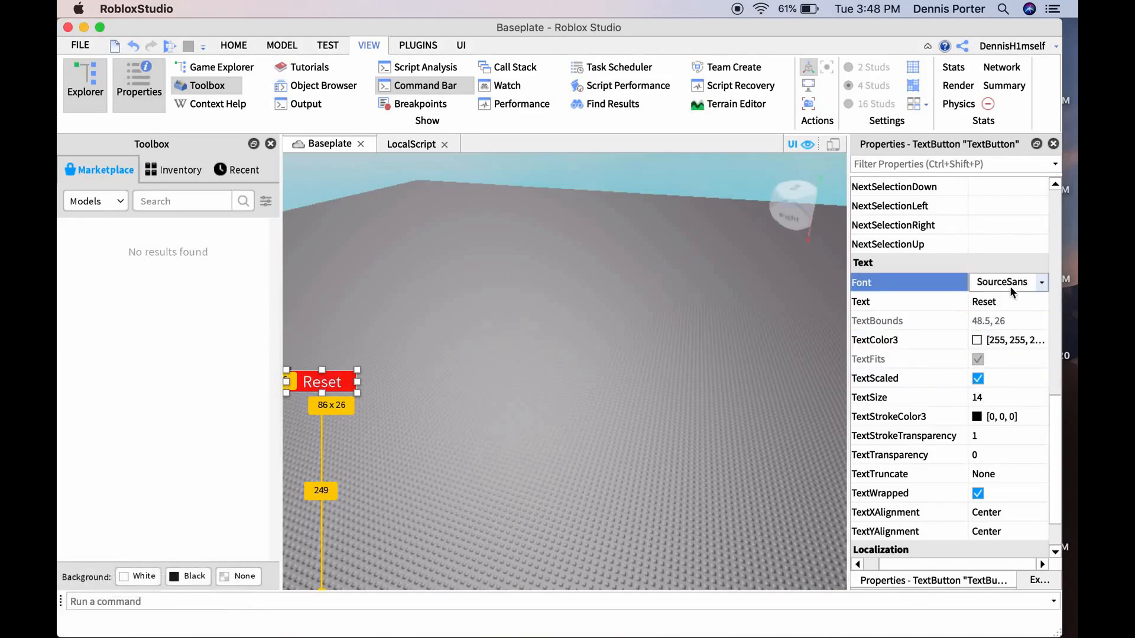
click(1041, 281)
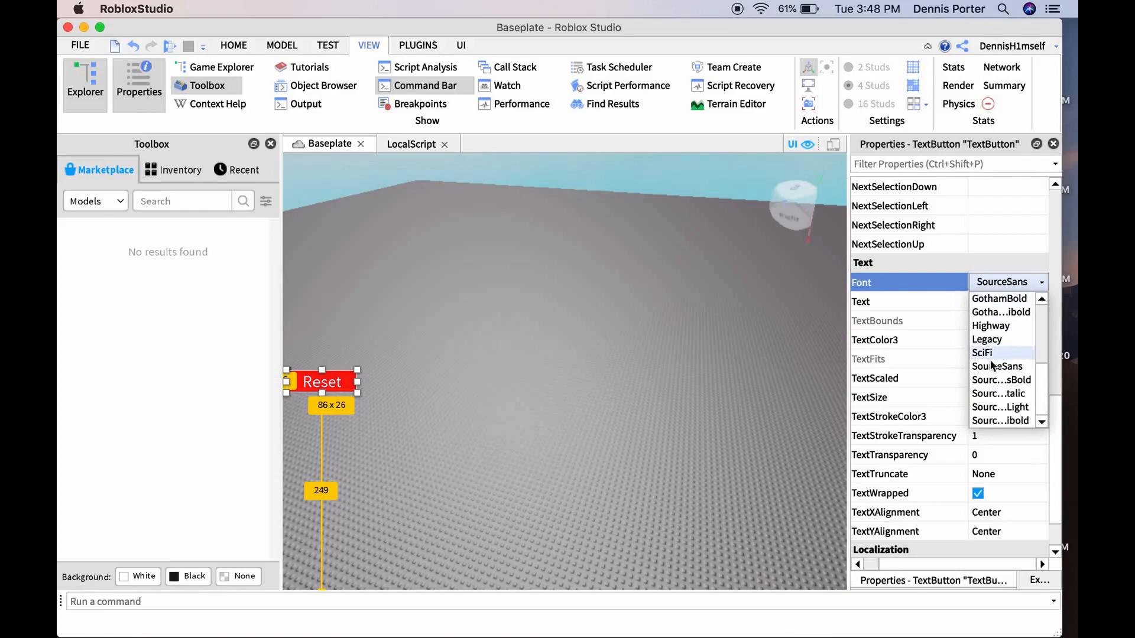
click(1001, 380)
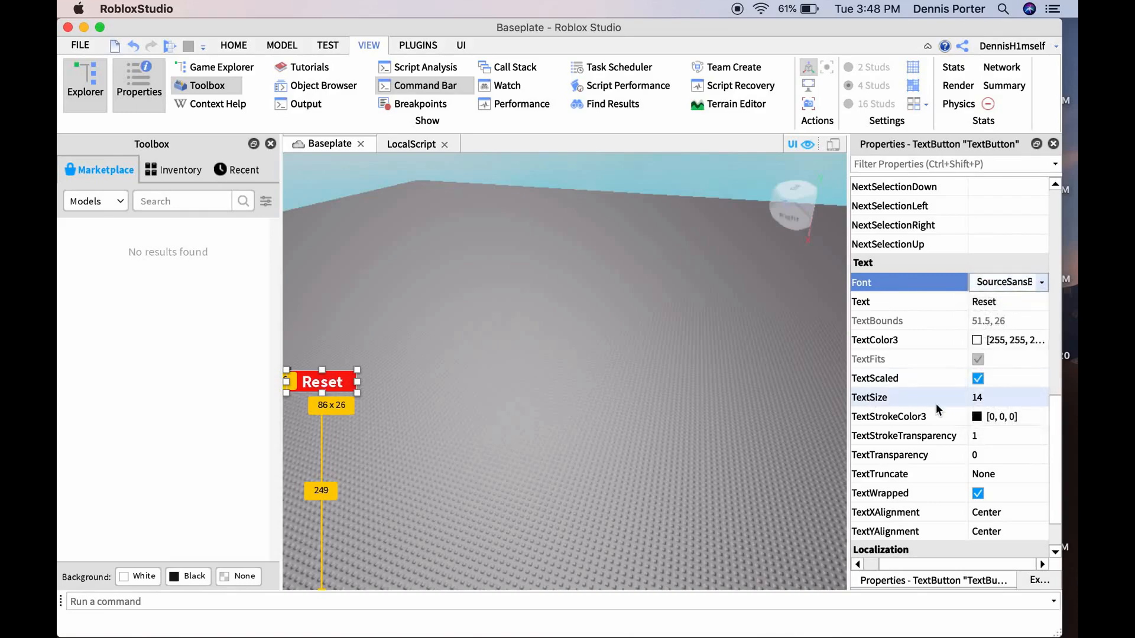
scroll(up, 3)
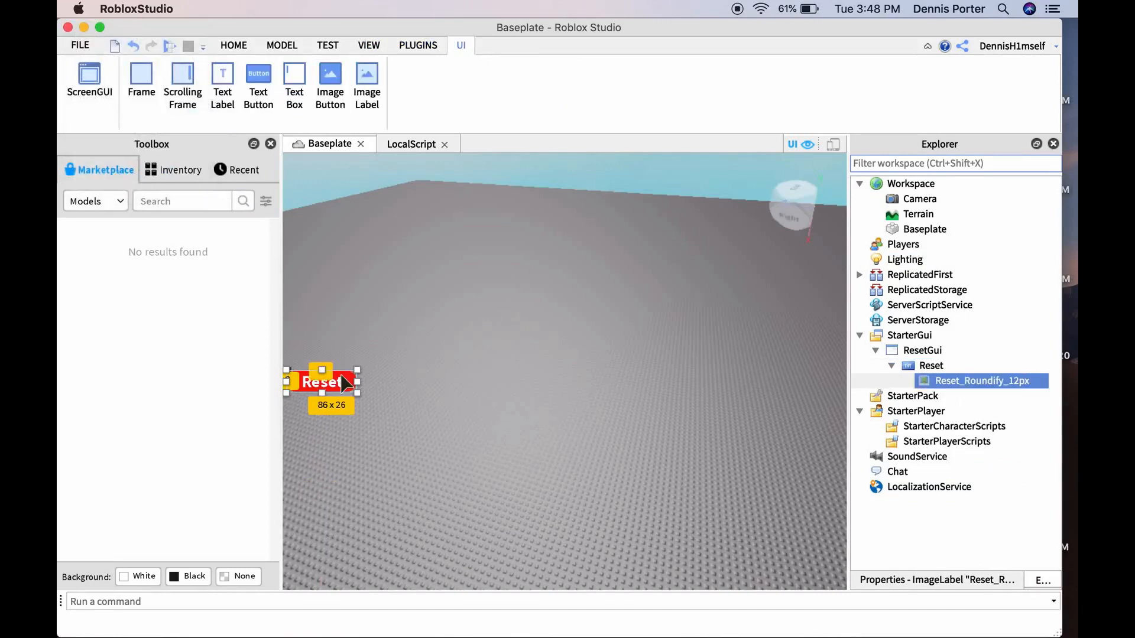
mouse_move(981, 349)
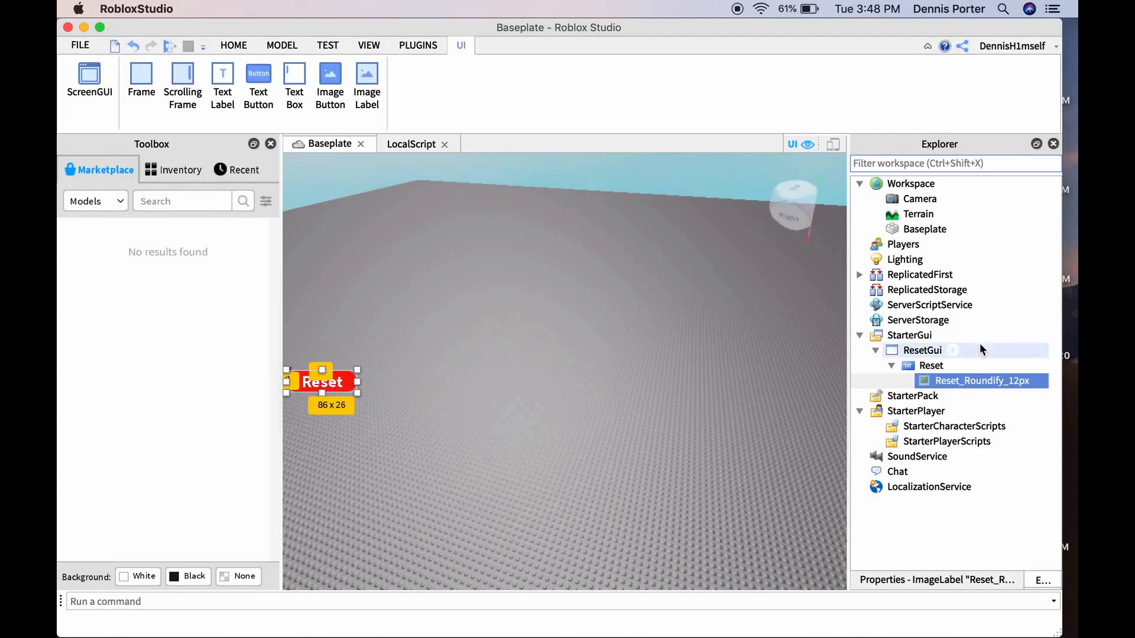
Insert a LocalScript inside the Reset TextButton
click(954, 365)
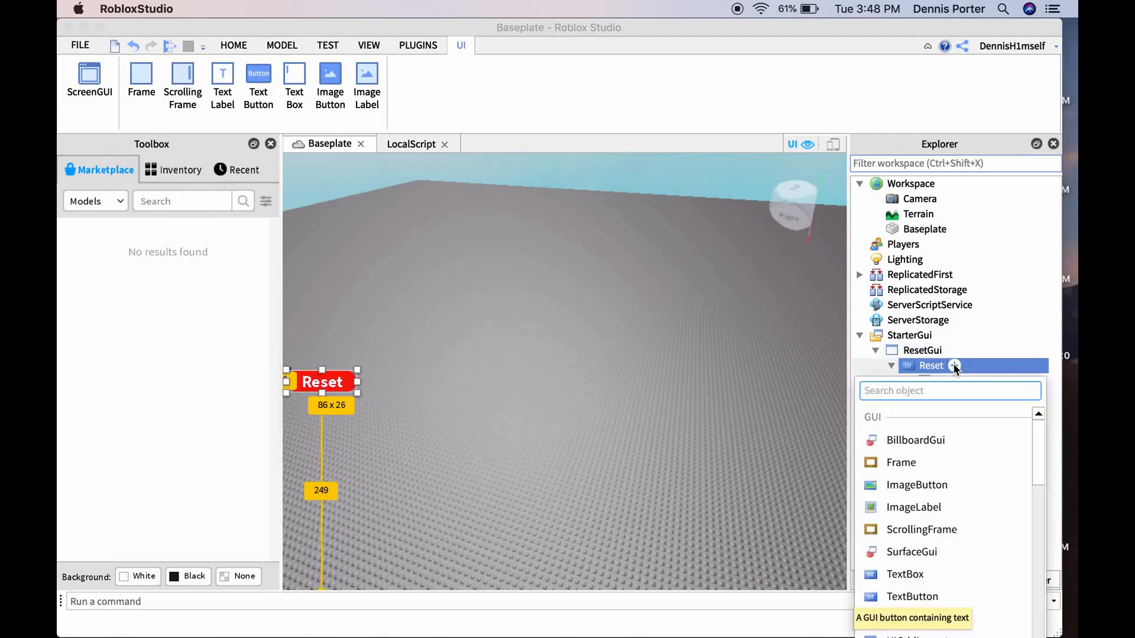
text(Lo)
text(script.Parent)
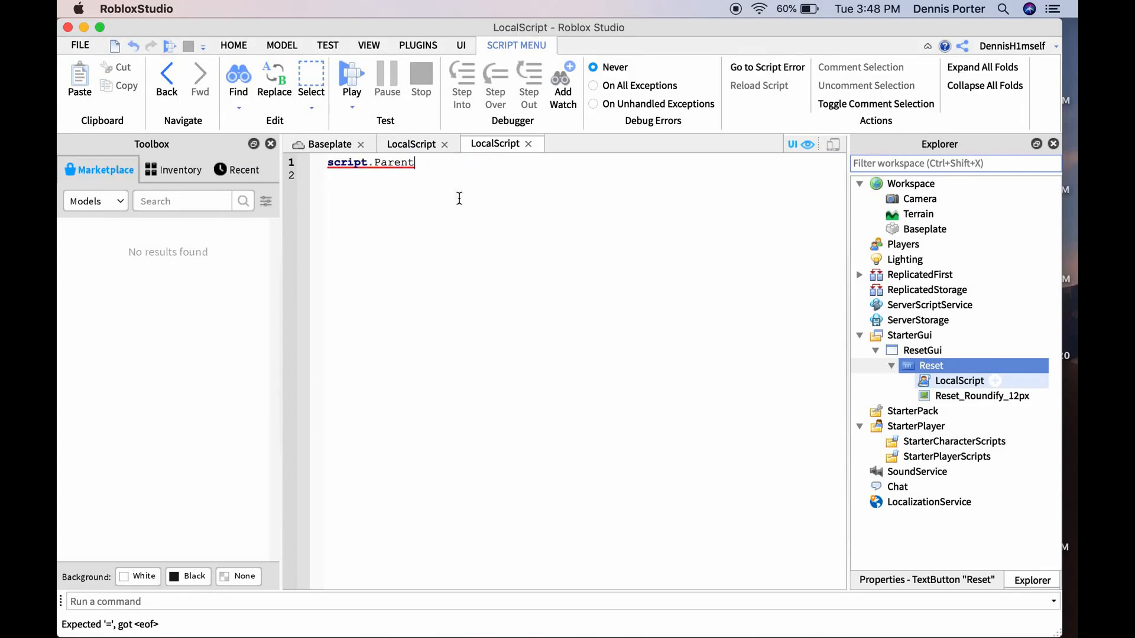
Write the MouseButton1Click handler setting game.Players.LocalPlayer.Character.Humanoid.Health = 0
text(.MouseButton1Click:Connect()
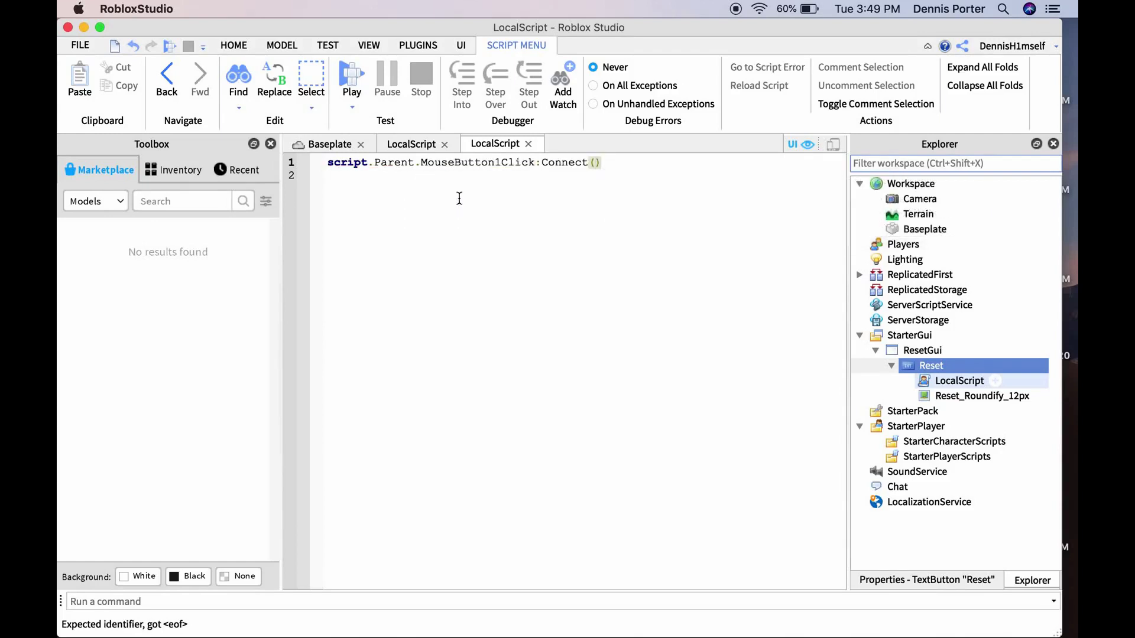
text(function()
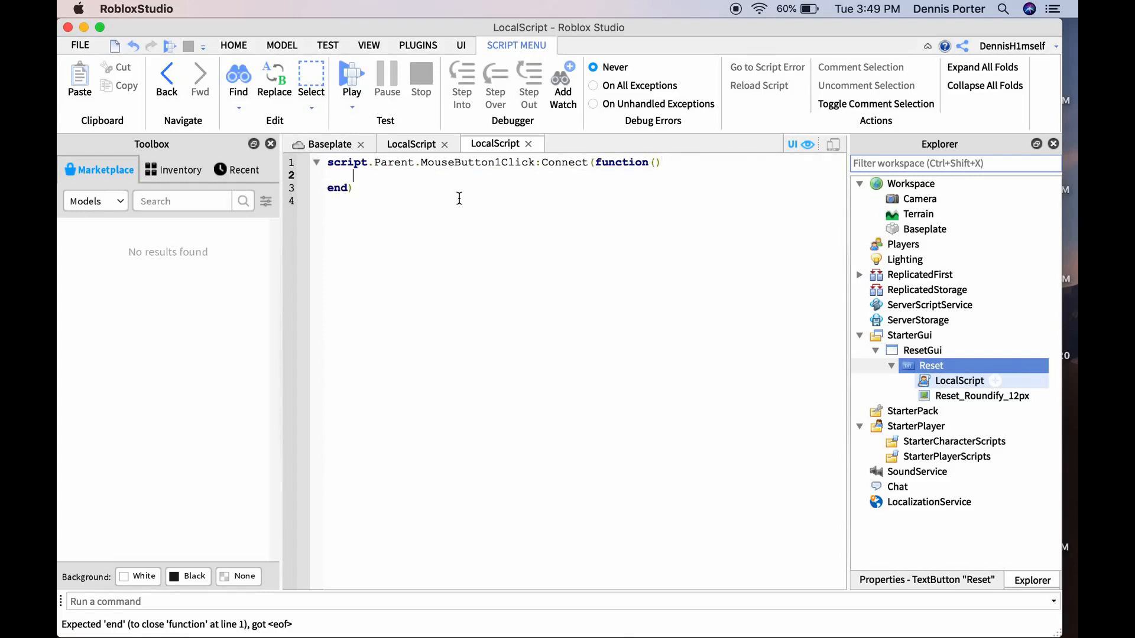
text(game)
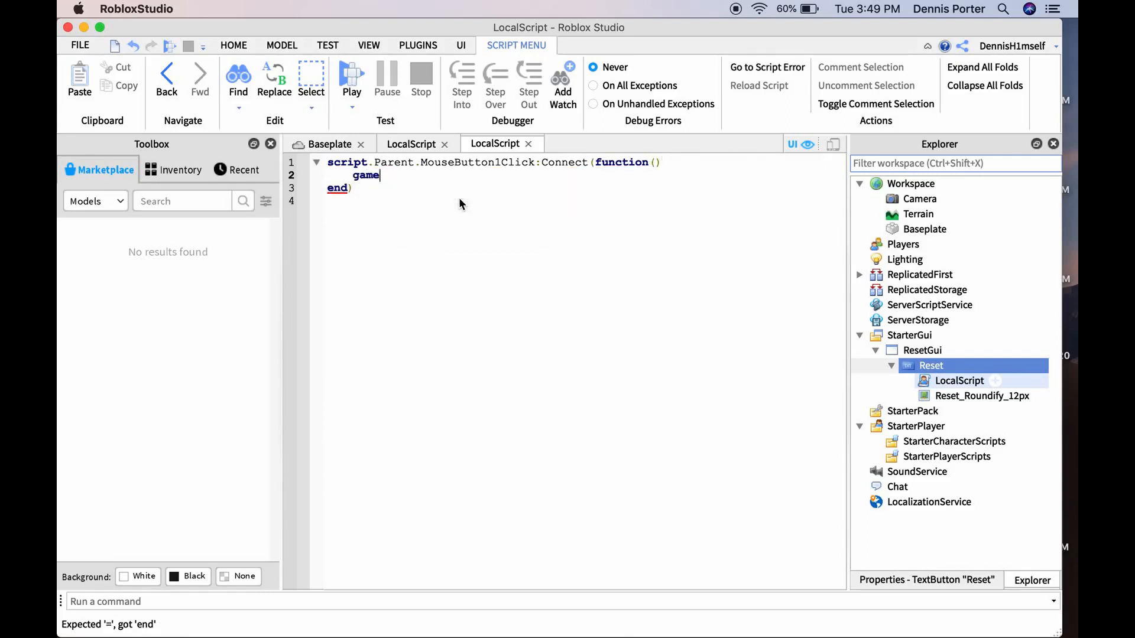
text(.Players)
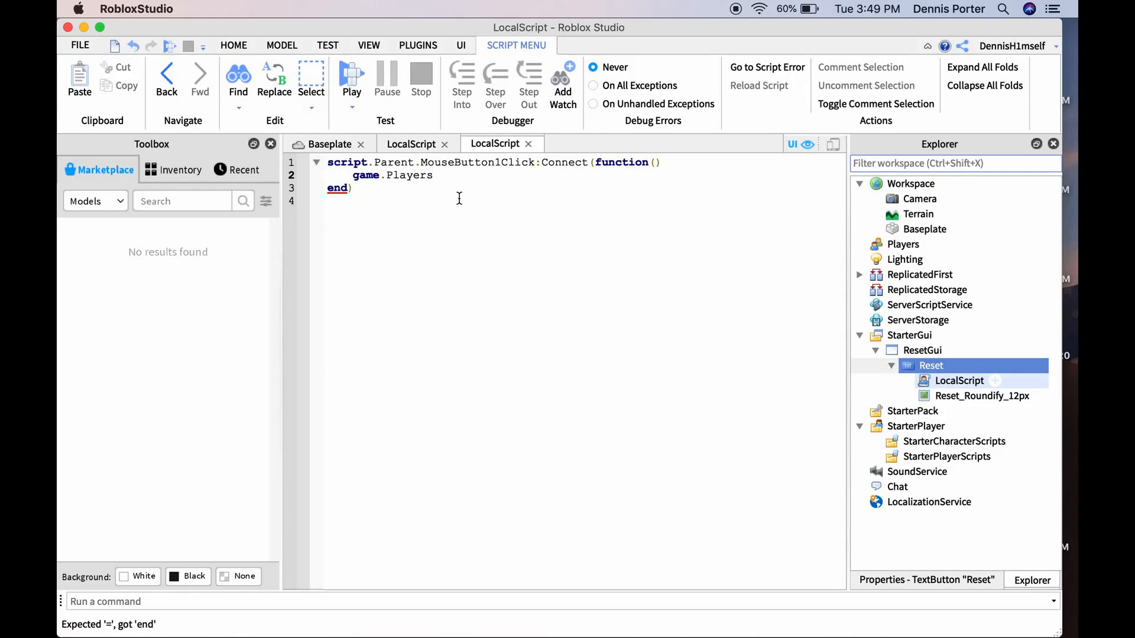
text(LocalPlayer.C)
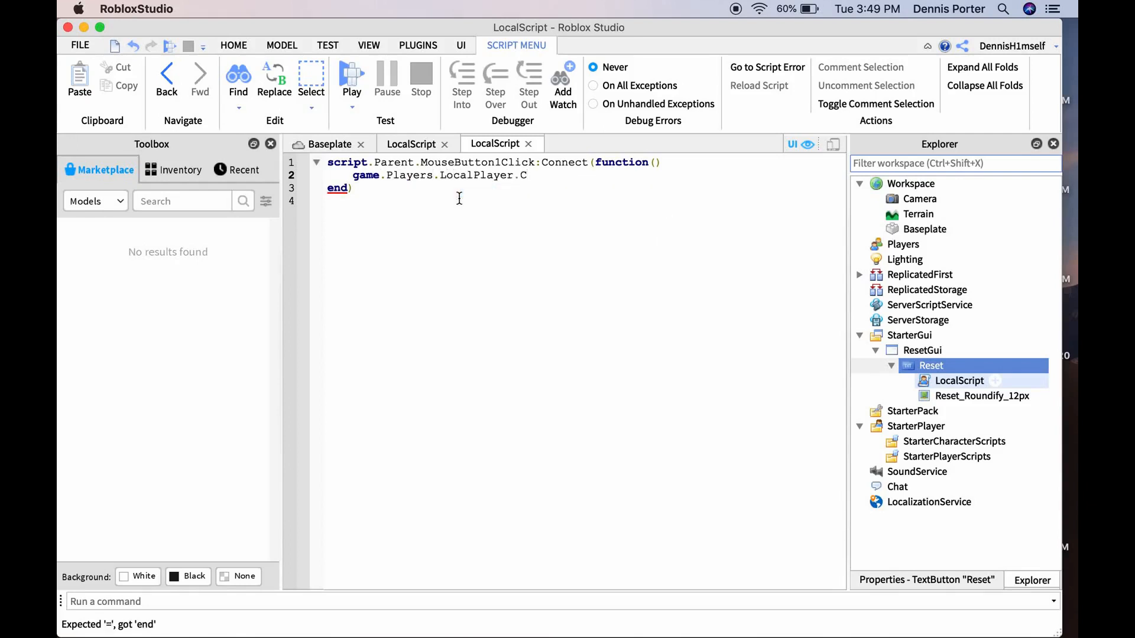
text(harac)
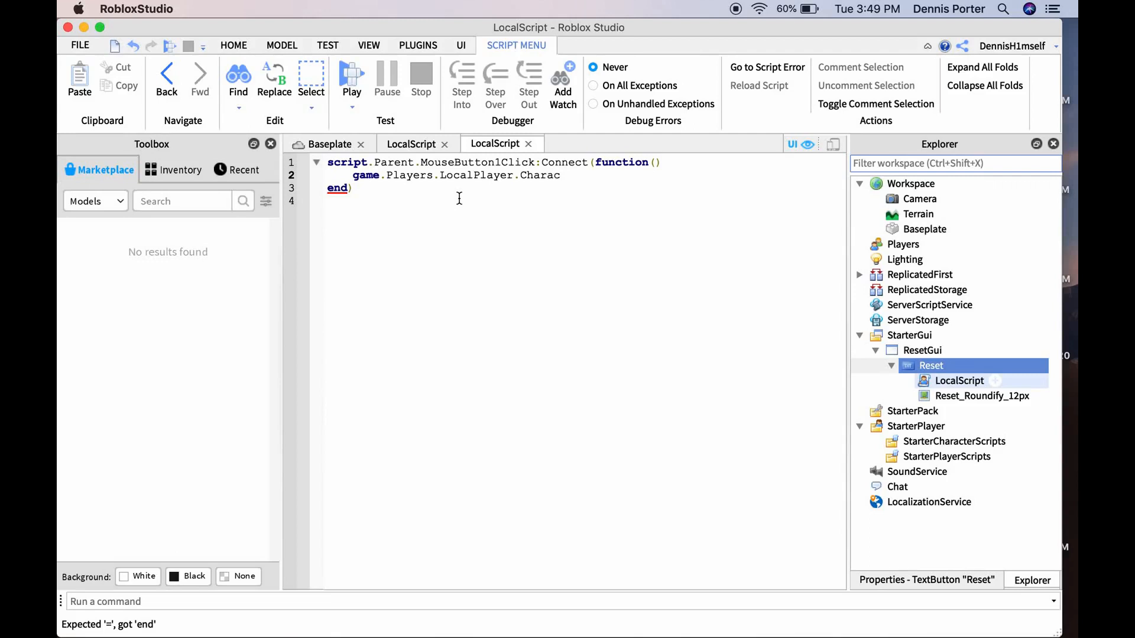
text(ter.Hu)
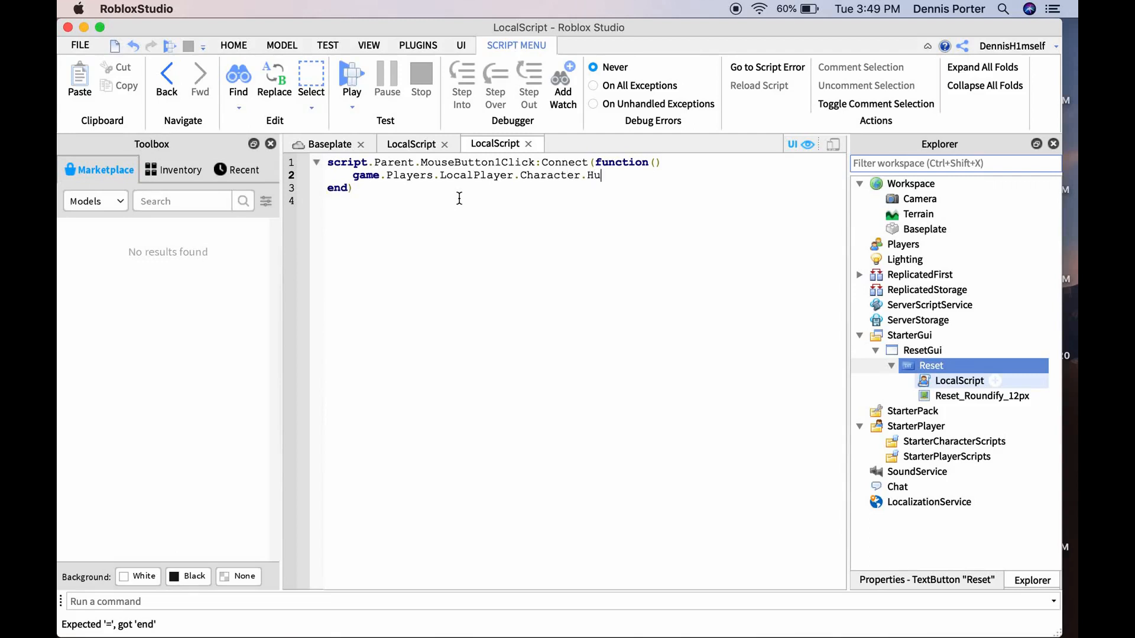
text(man)
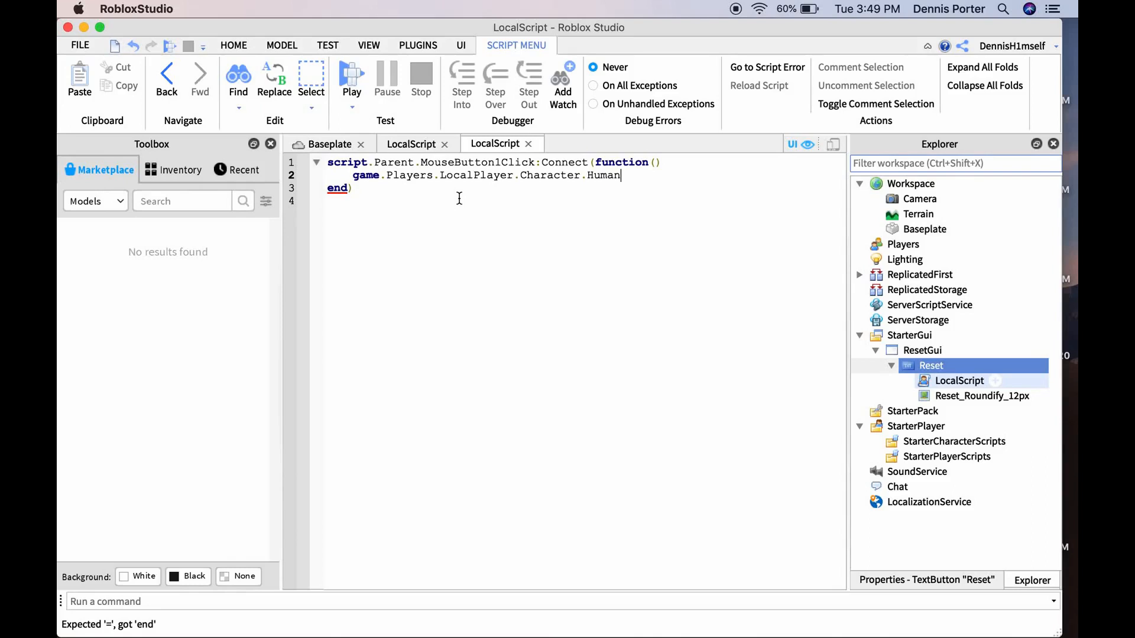
text(oid)
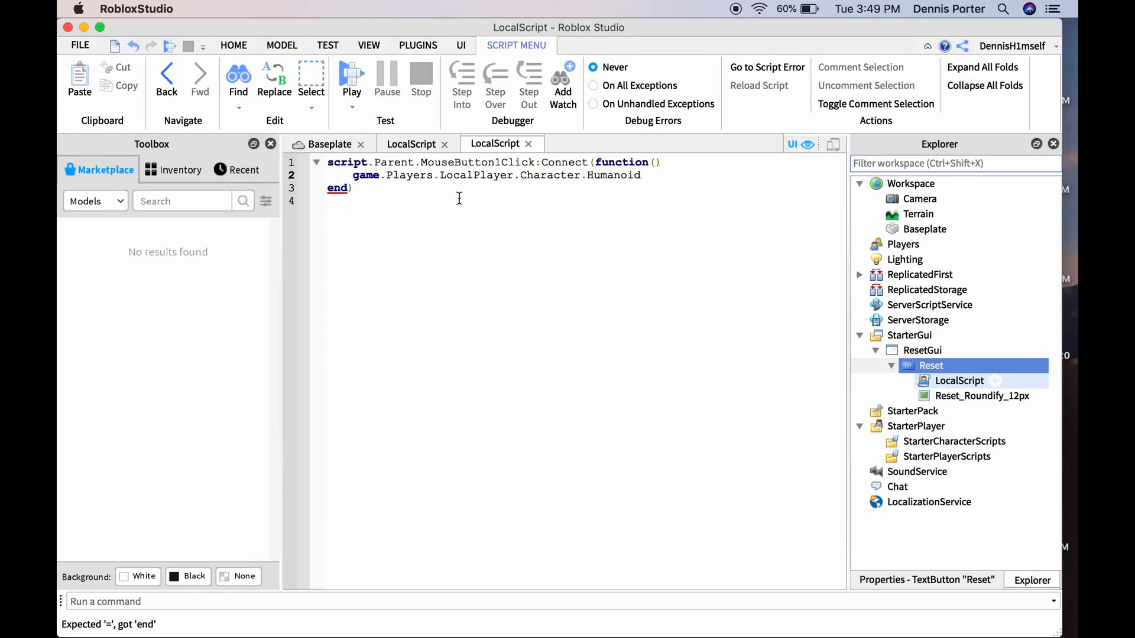
text(.Hea)
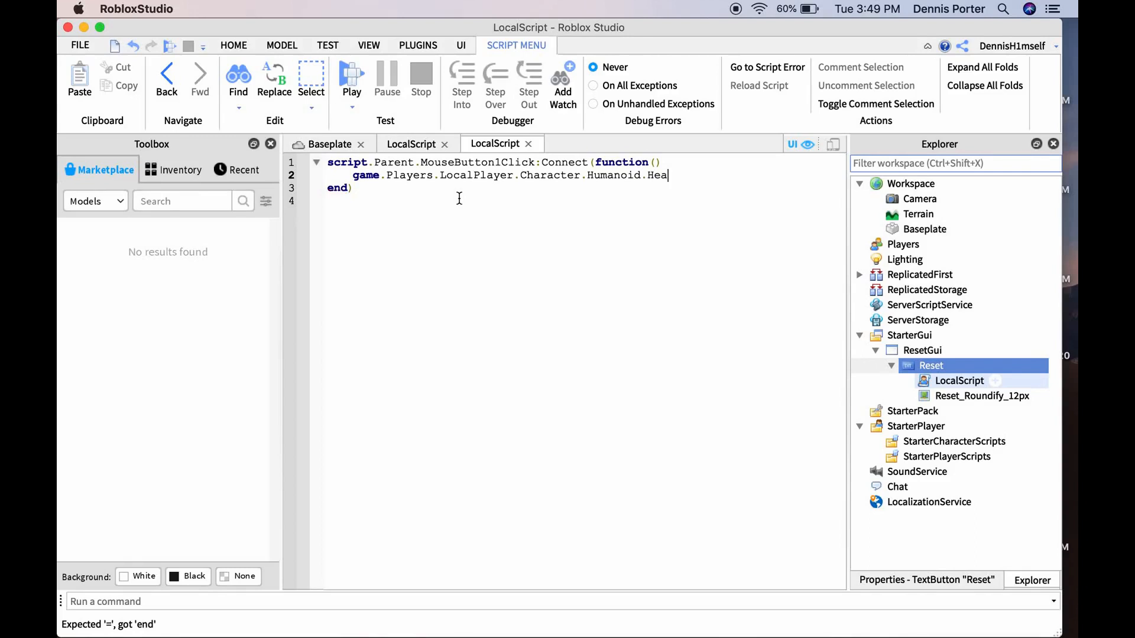
text(lth =)
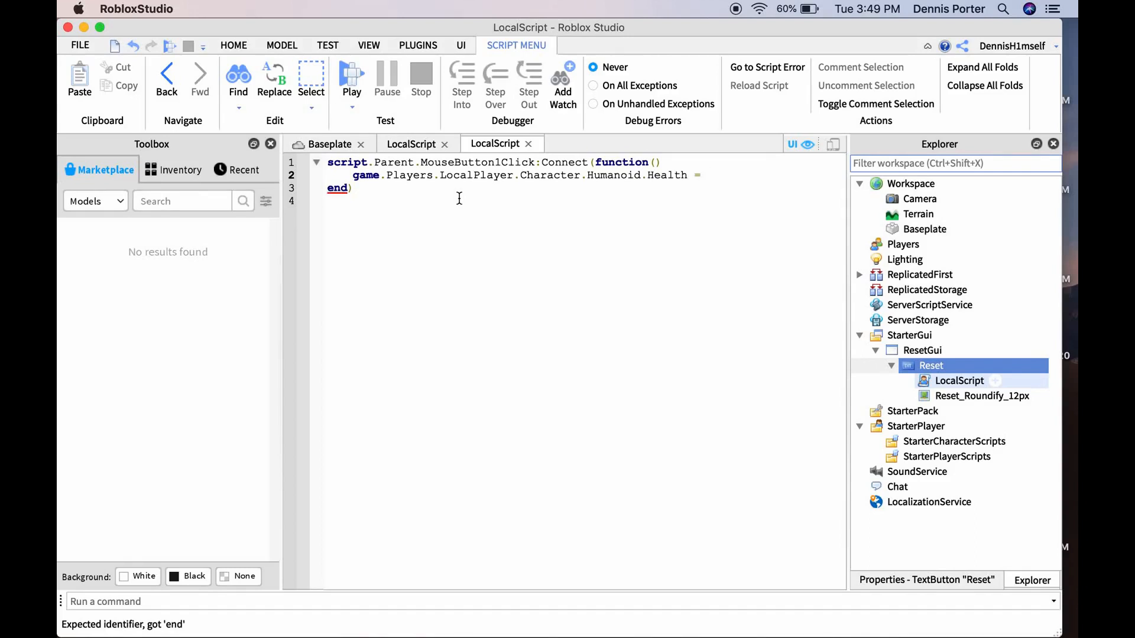
text(0)
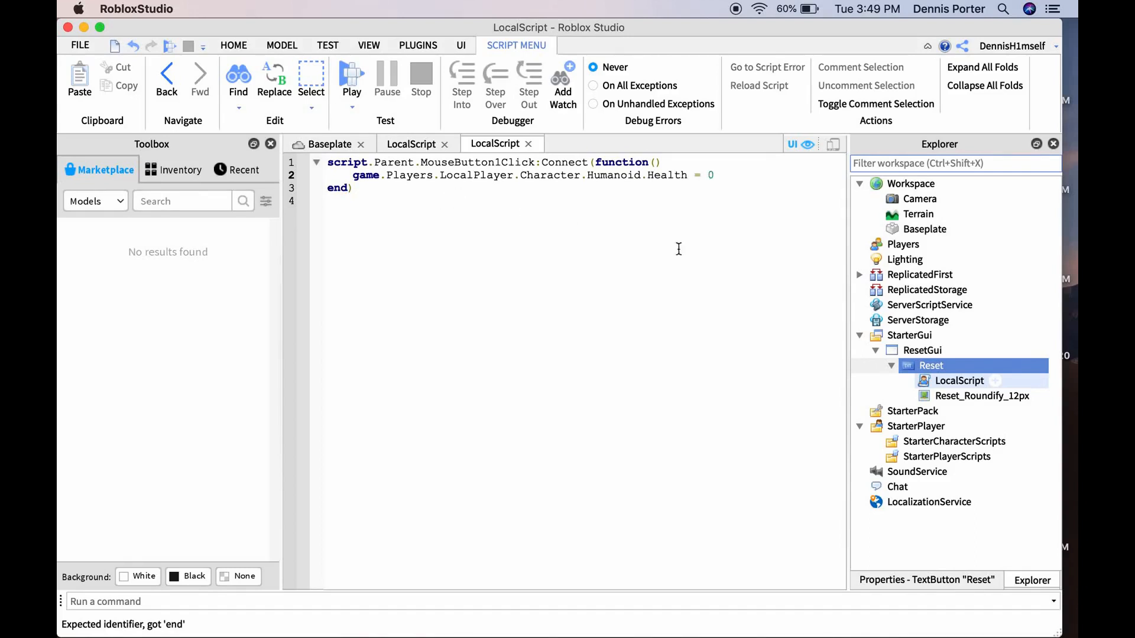
click(329, 143)
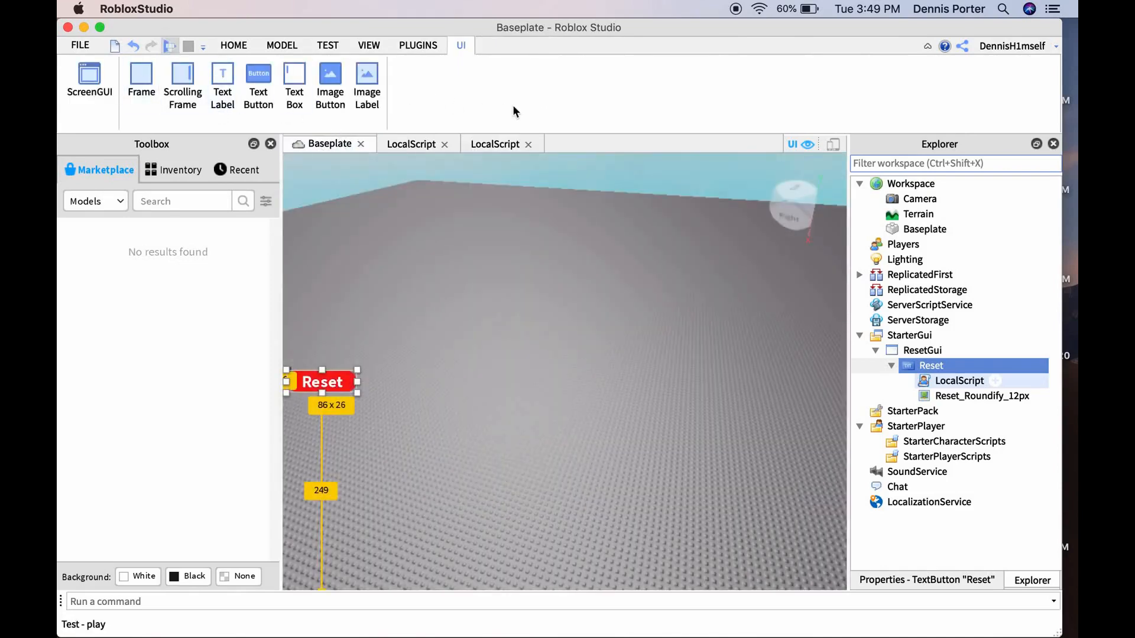
mouse_move(574, 100)
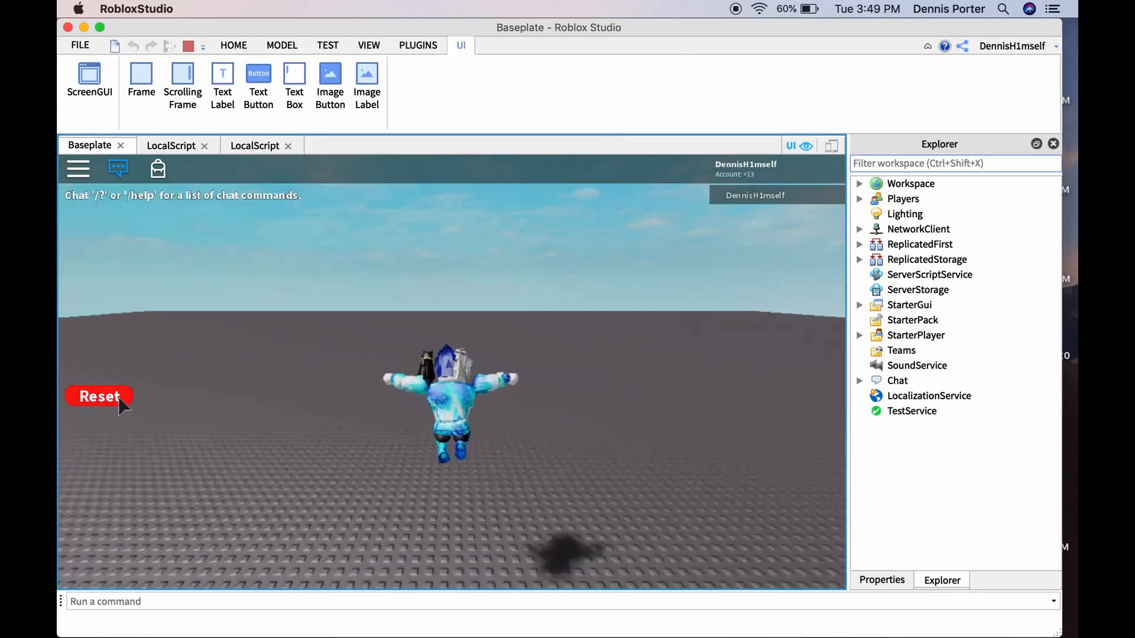
Test the custom Reset button in play mode, then reset the character from the Roblox menu
click(99, 396)
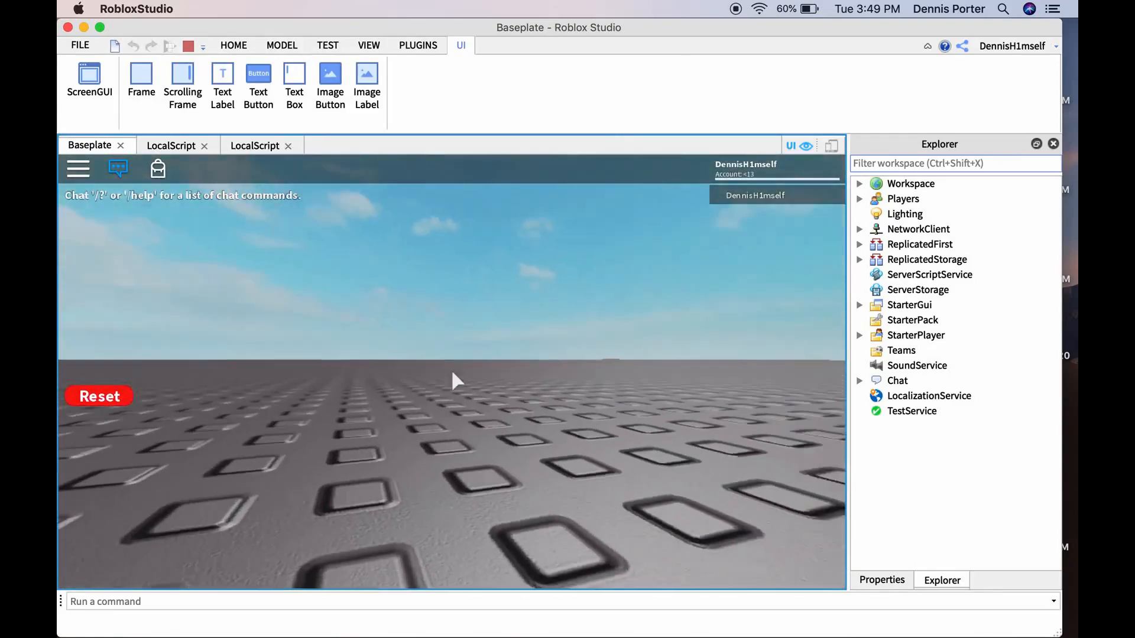
click(77, 168)
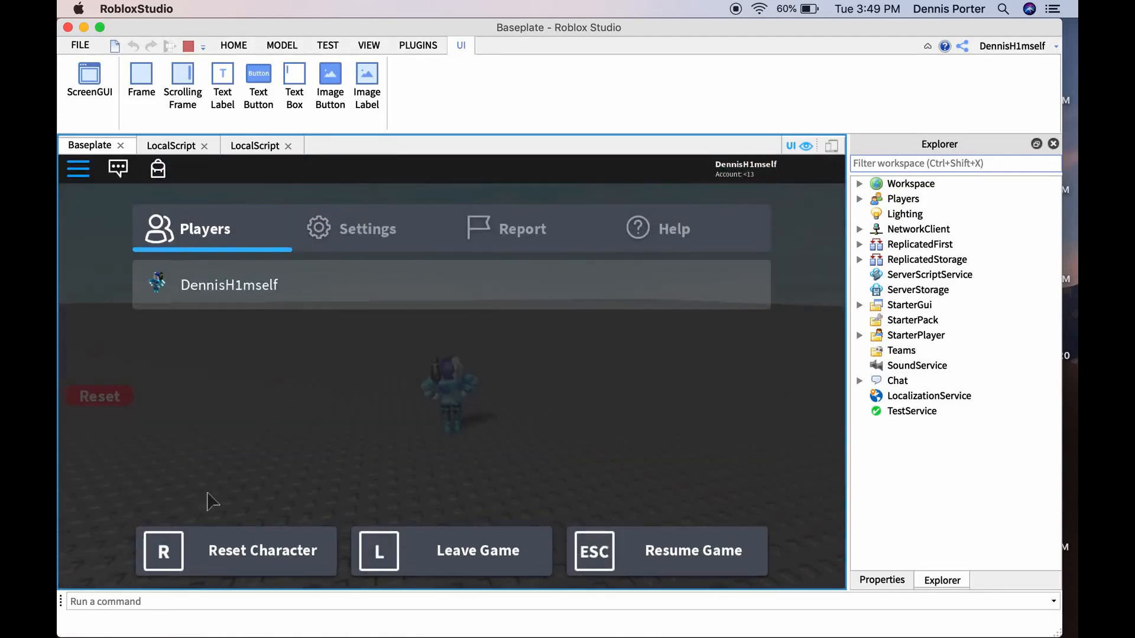
click(235, 550)
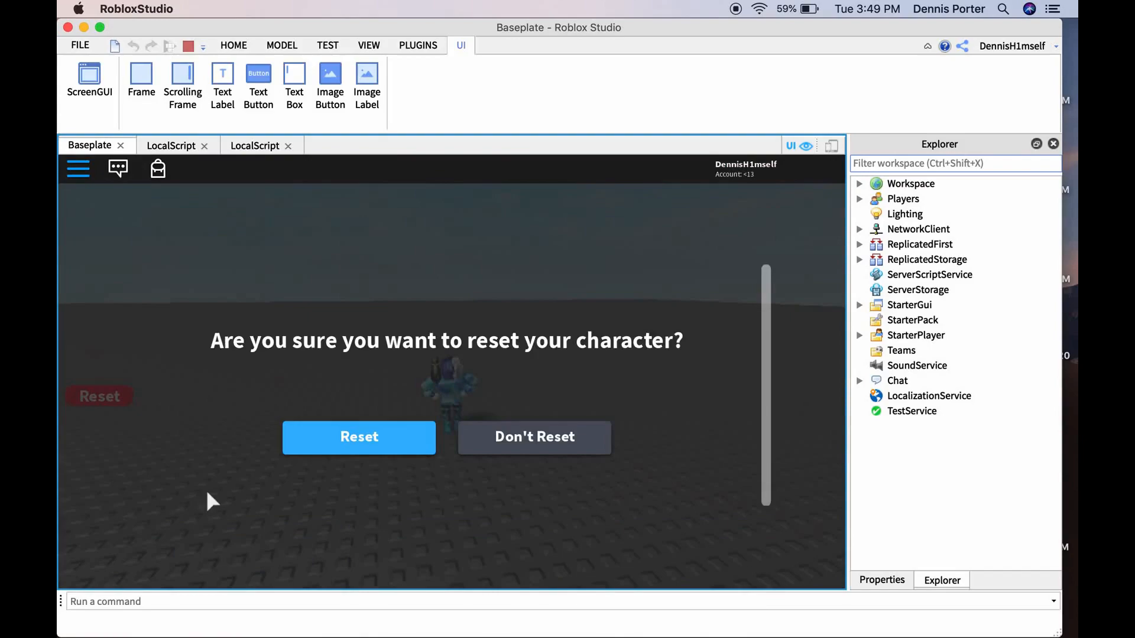
click(359, 436)
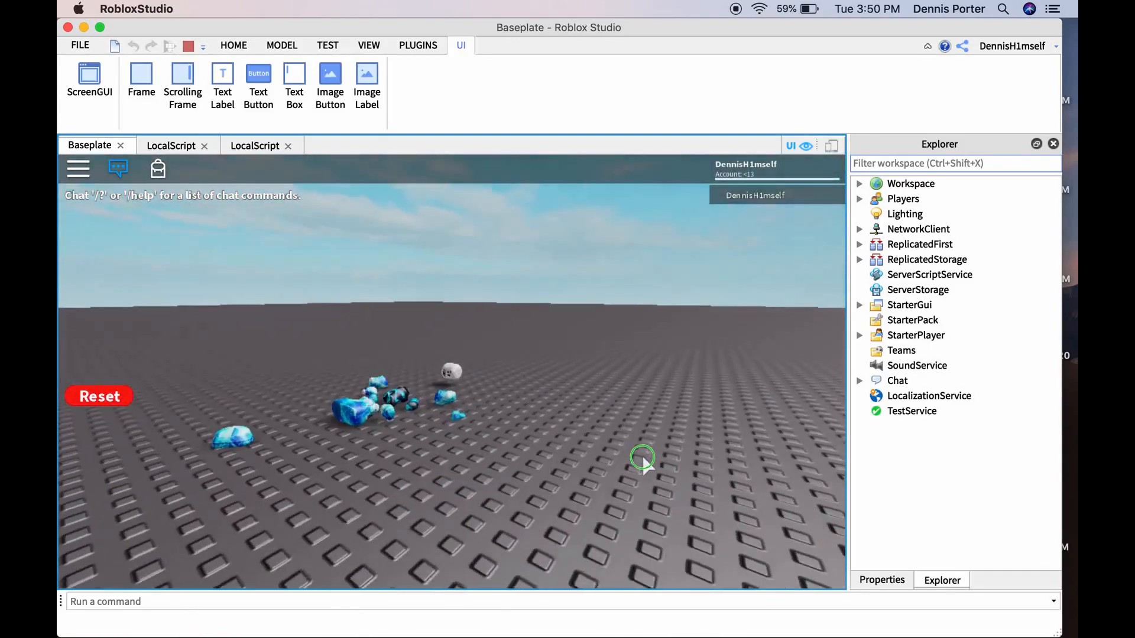